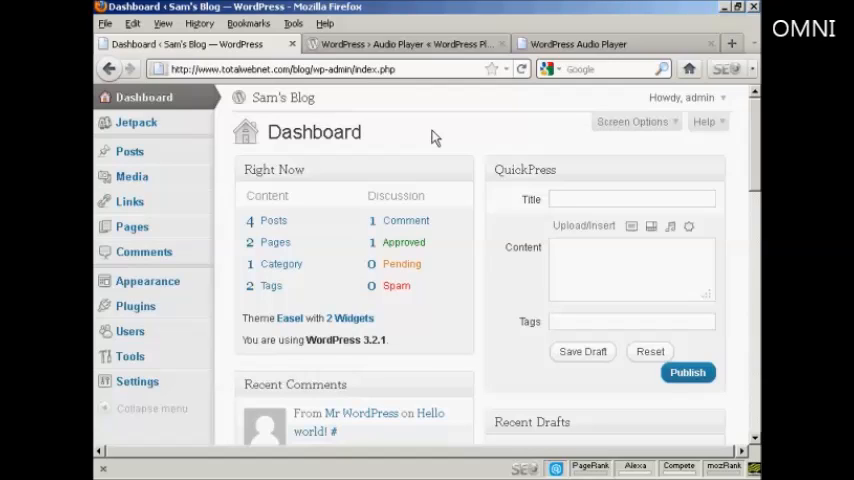
Check the Audio Player plugin among the installed plugins and return to the blog dashboard
click(405, 44)
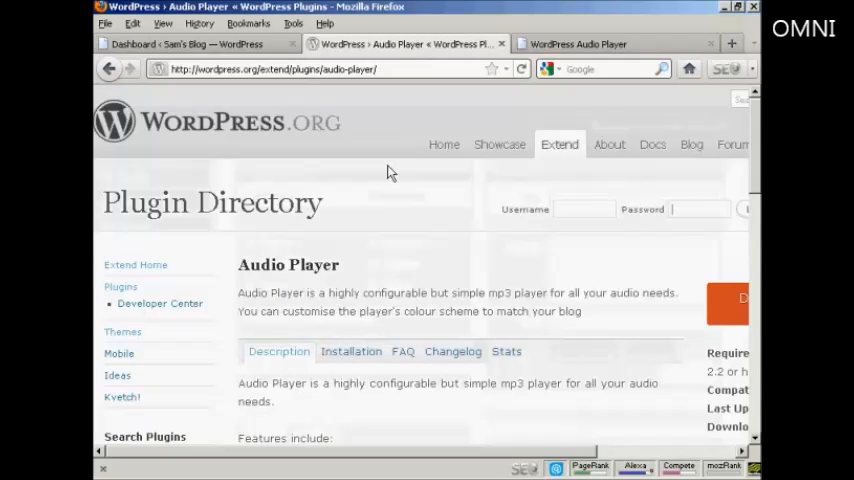
mouse_move(225, 88)
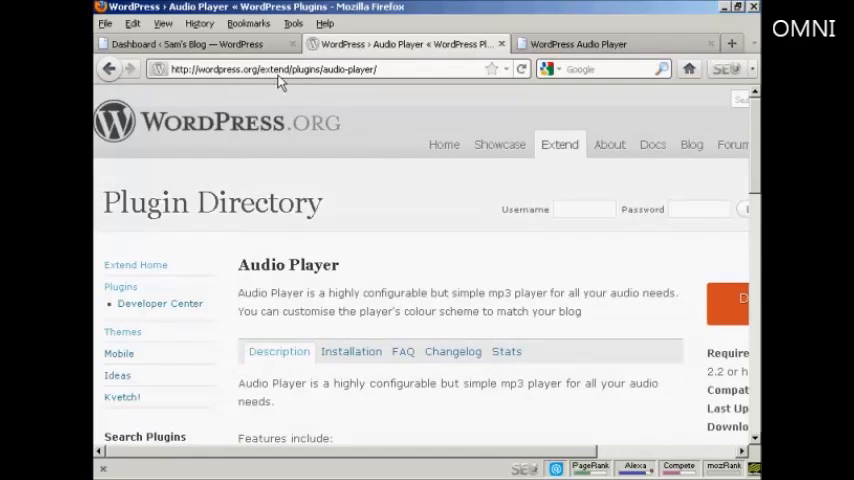
mouse_move(325, 87)
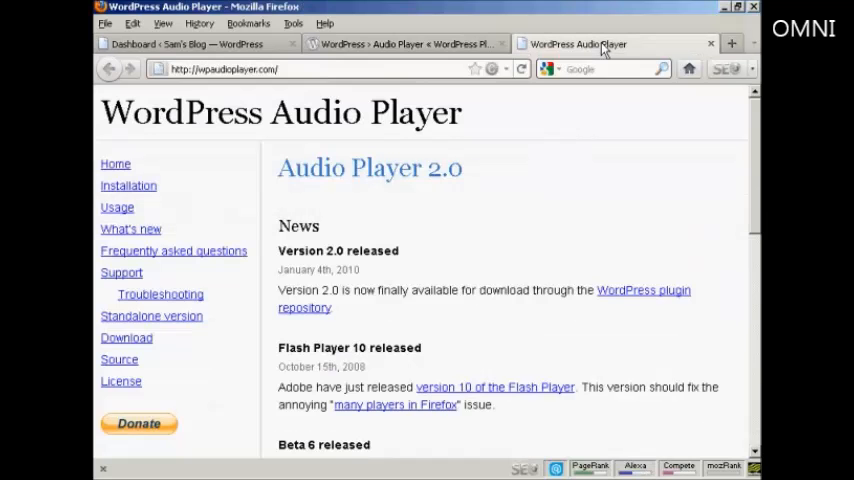
mouse_move(215, 98)
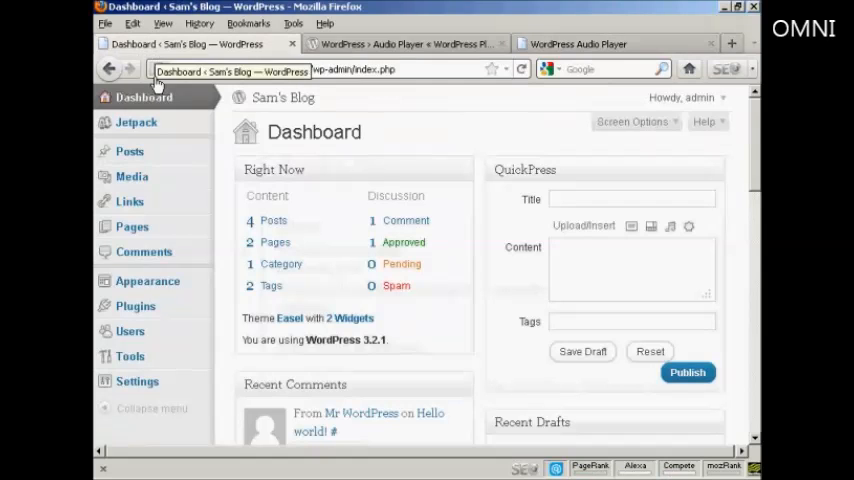
click(135, 306)
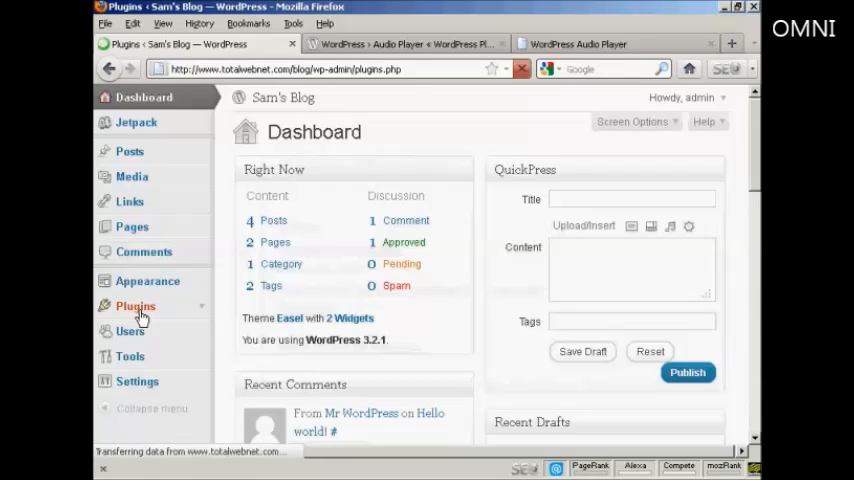
click(136, 306)
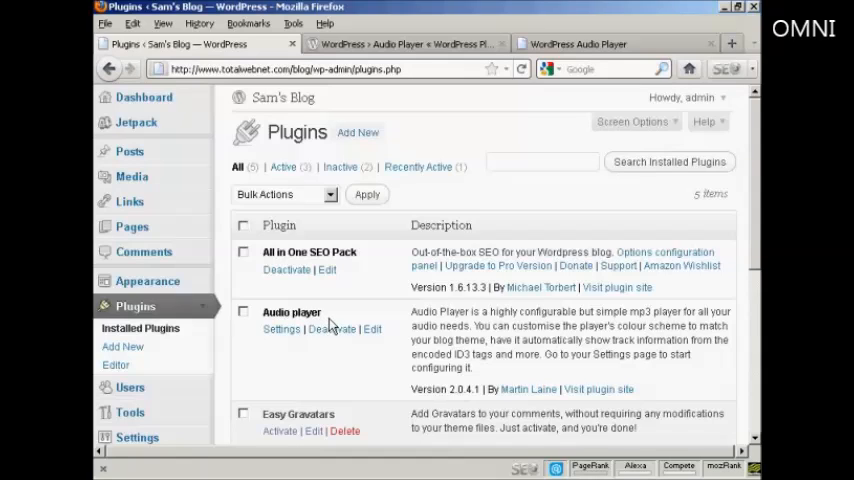
click(144, 97)
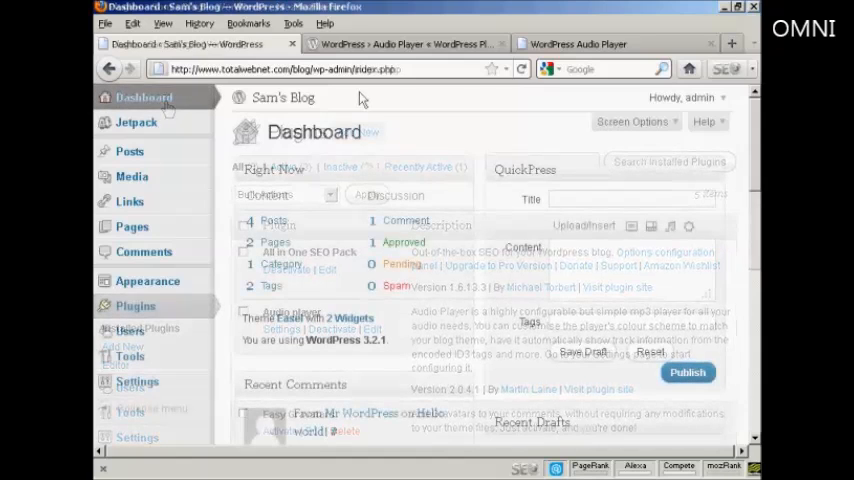
click(143, 97)
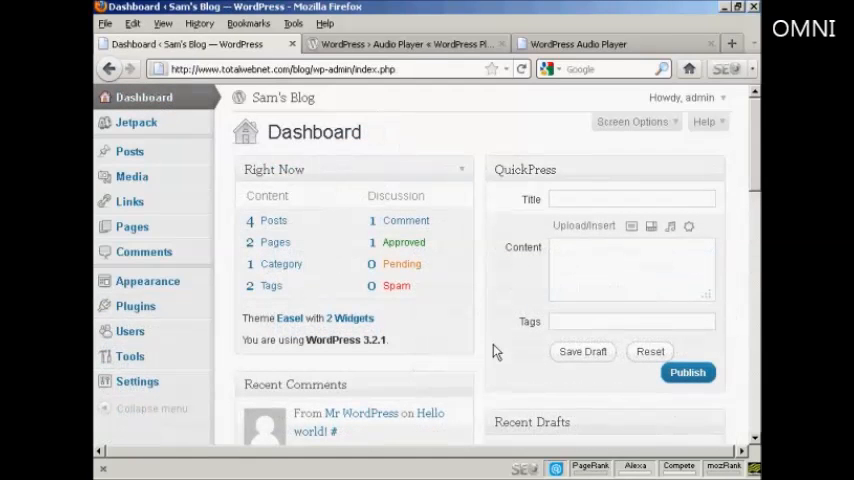
mouse_move(743, 190)
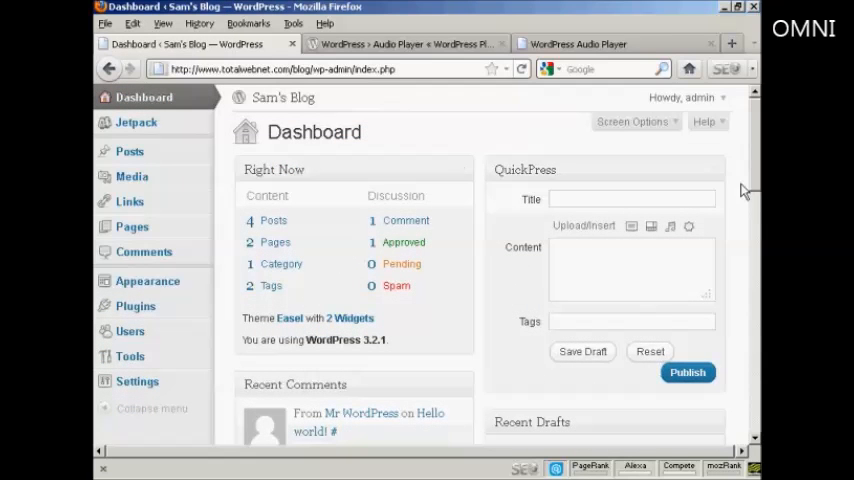
mouse_move(596, 211)
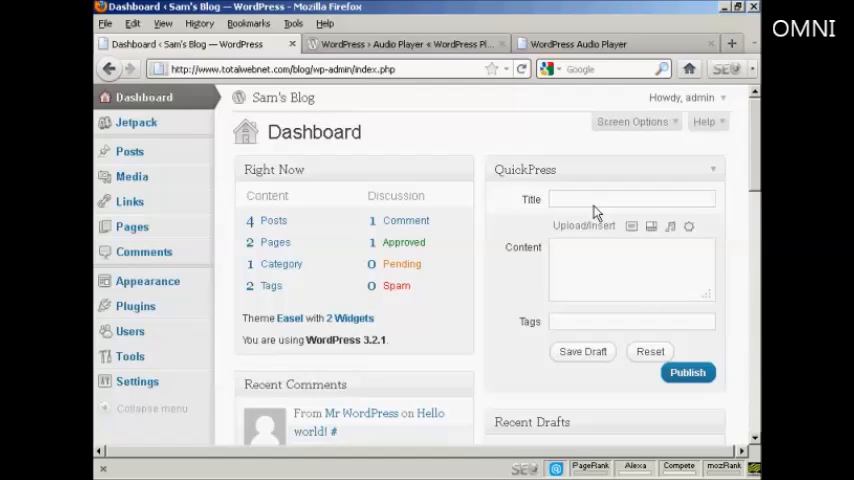
Fill QuickPress with title 'Great new band', content 'Heard this band live last night!' and tags 'rock music,new'
text(Great new band)
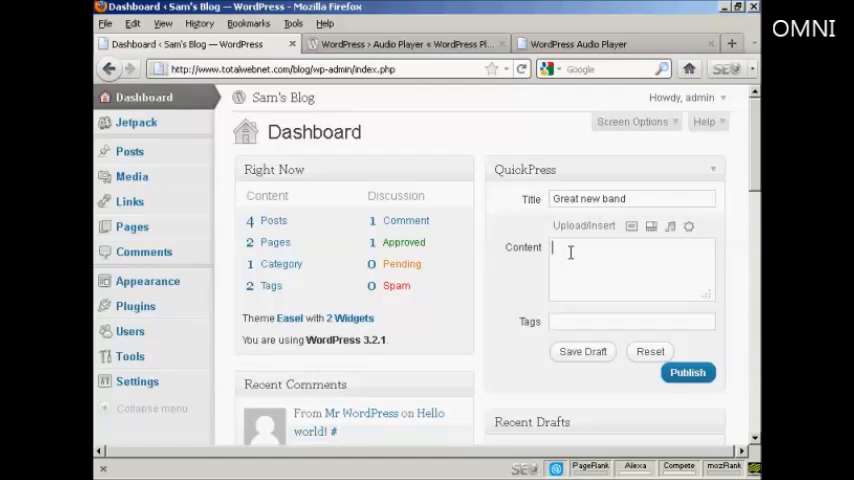
text(Head)
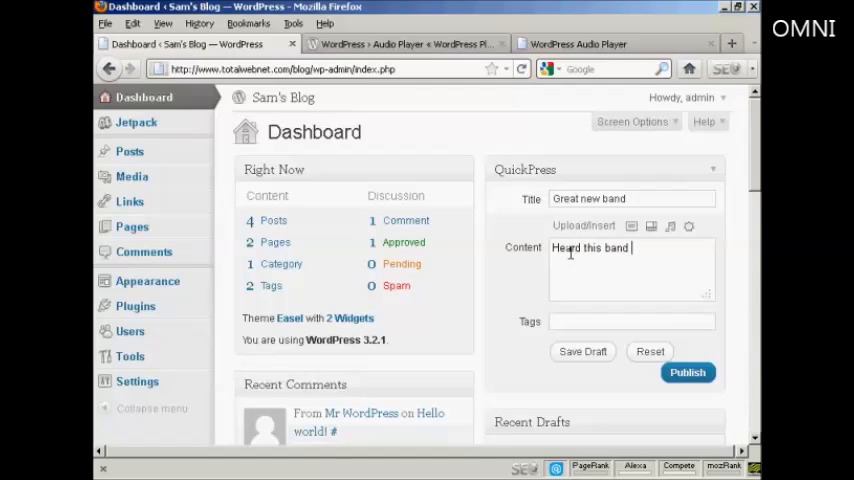
text(live last)
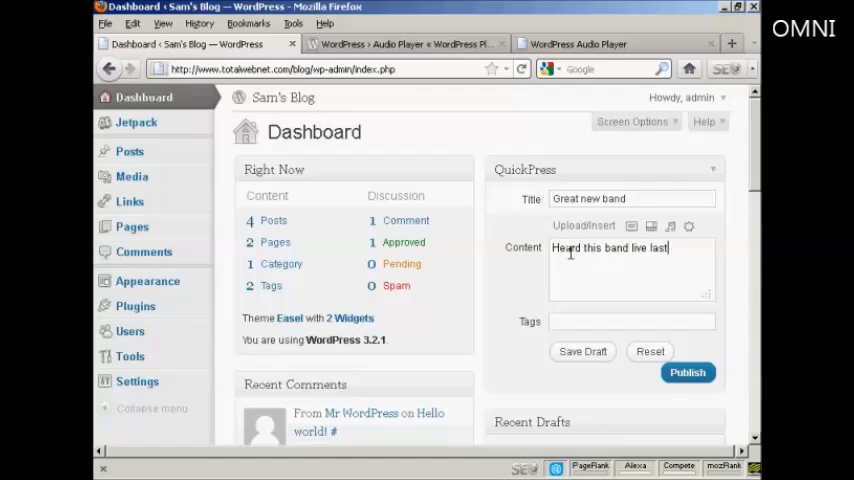
text(night!)
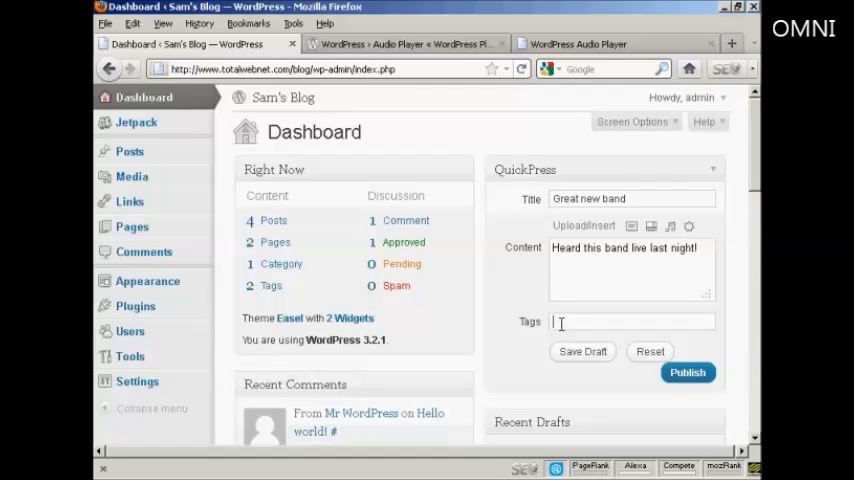
text(r)
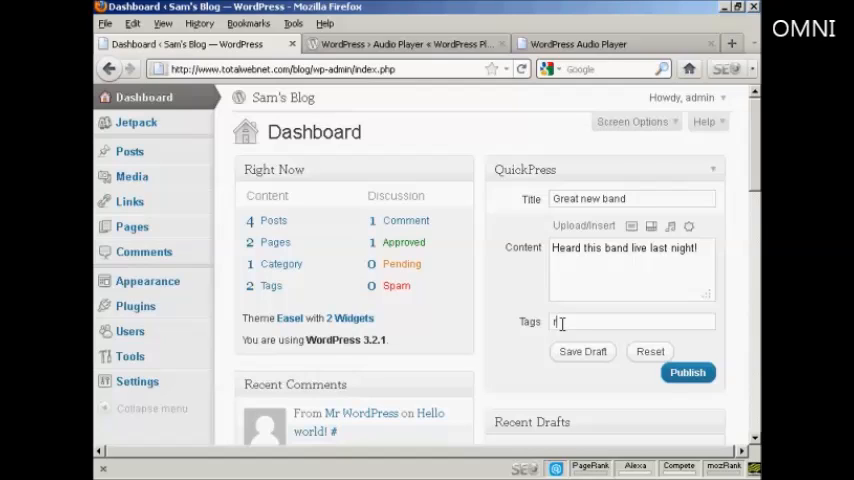
text(ock music)
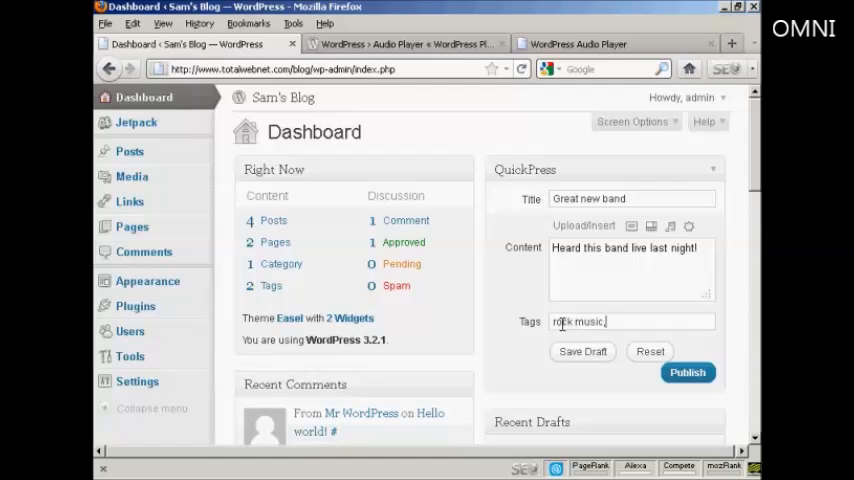
text(,new)
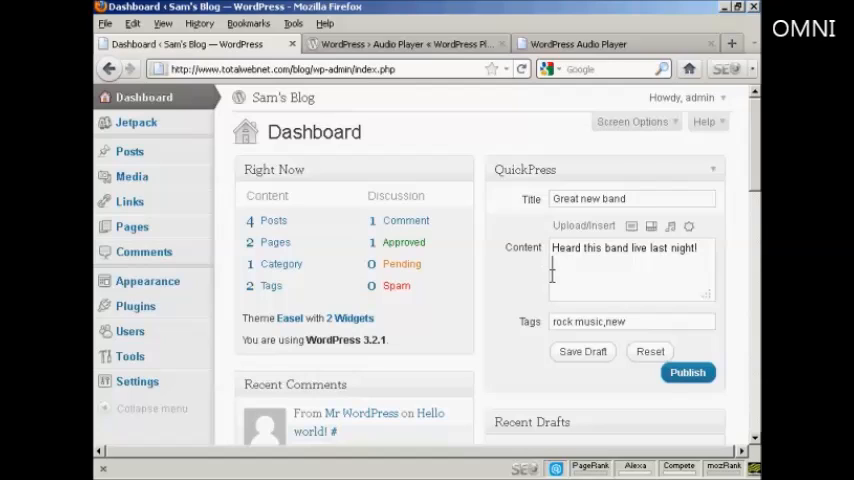
mouse_move(672, 226)
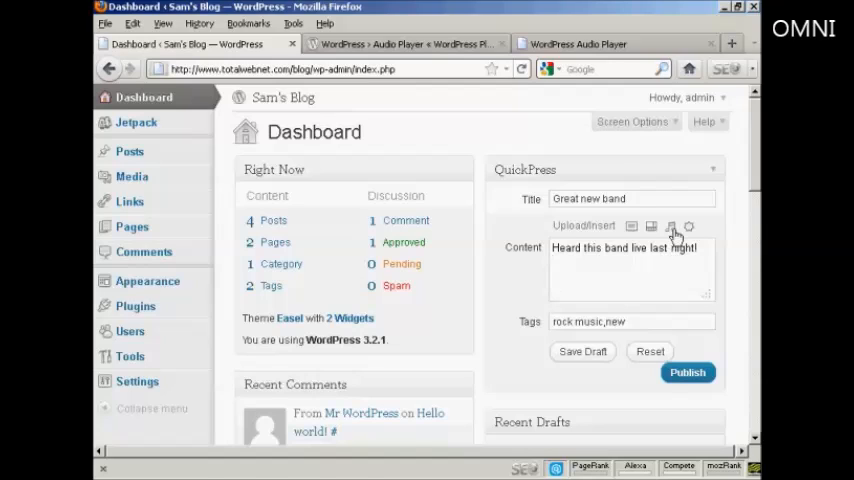
mouse_move(672, 227)
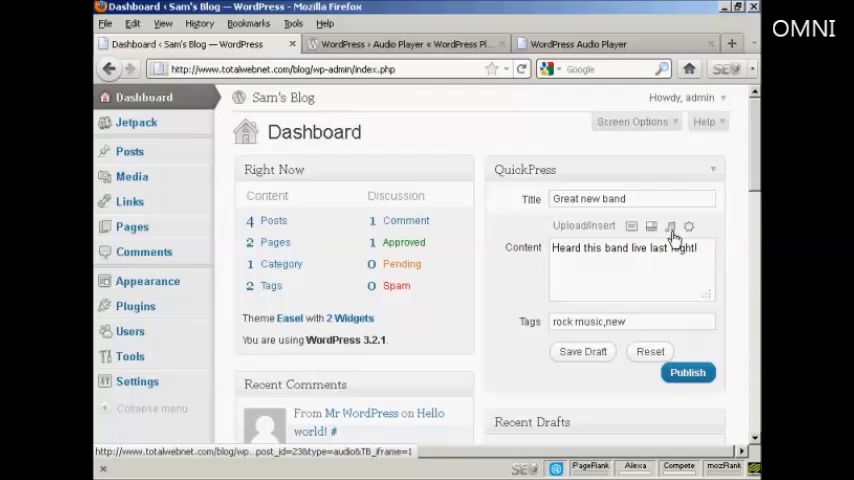
mouse_move(671, 227)
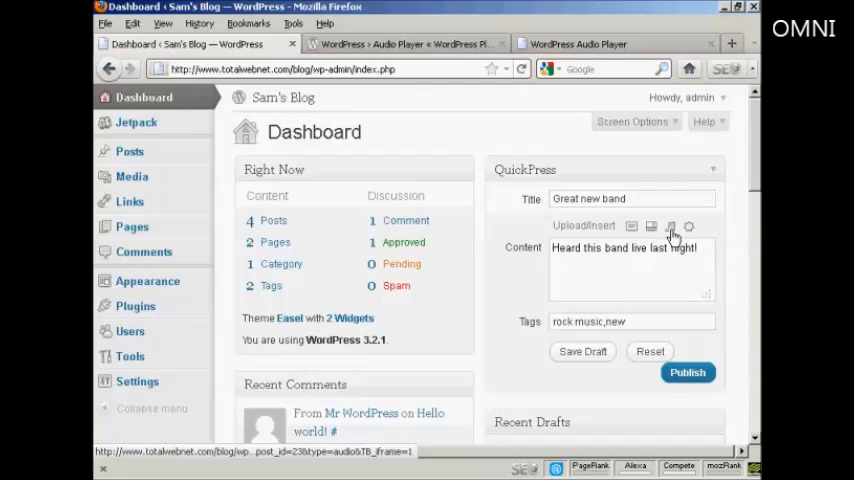
click(687, 372)
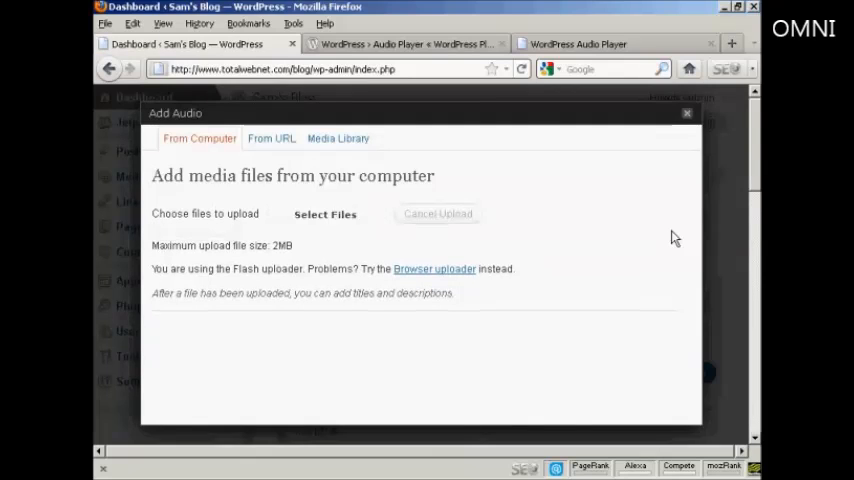
mouse_move(200, 167)
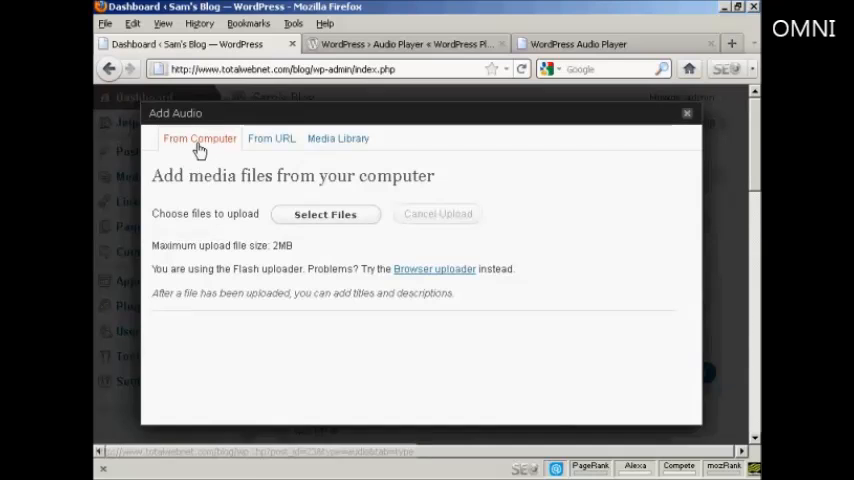
click(271, 138)
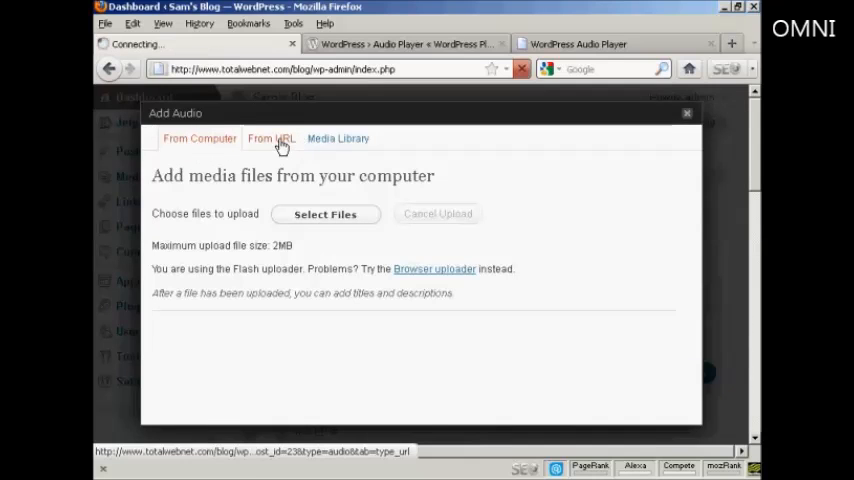
click(271, 139)
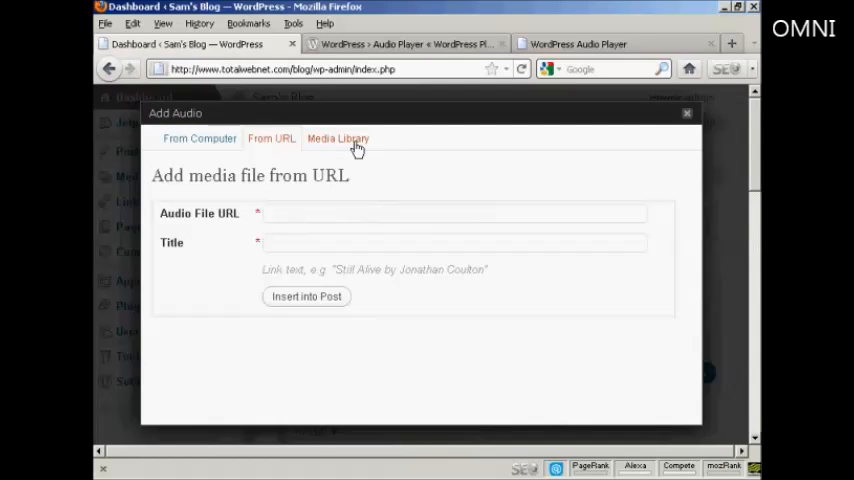
click(338, 138)
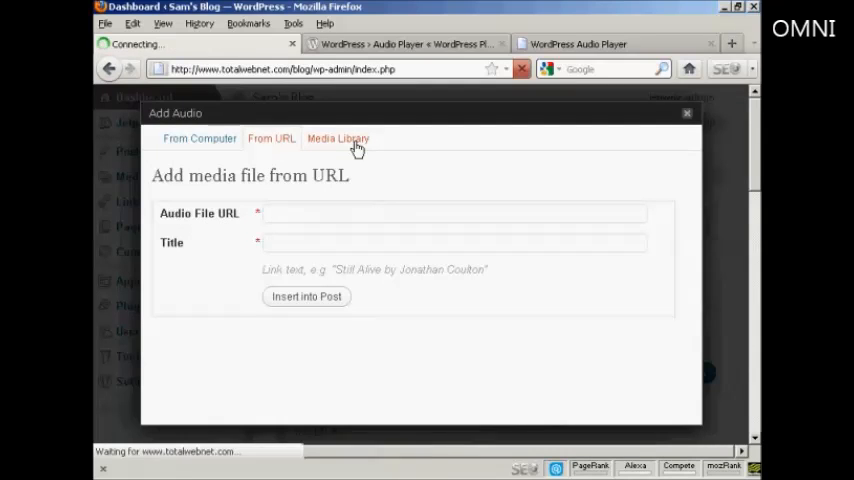
click(338, 138)
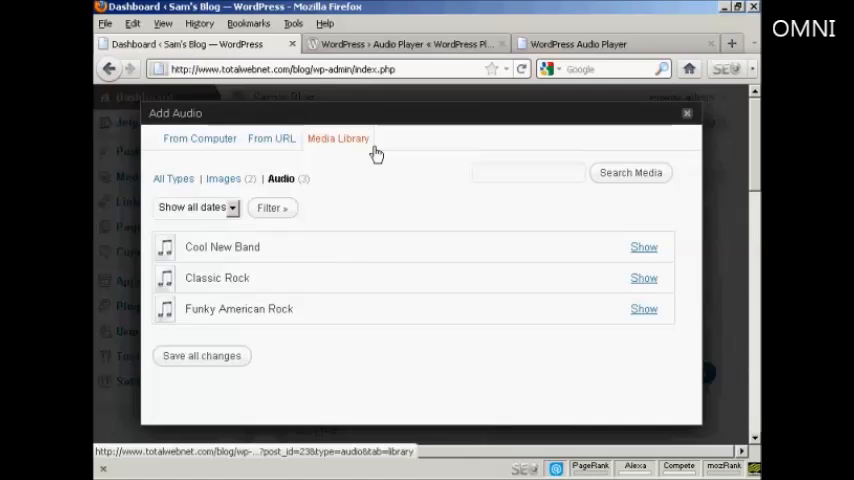
click(199, 138)
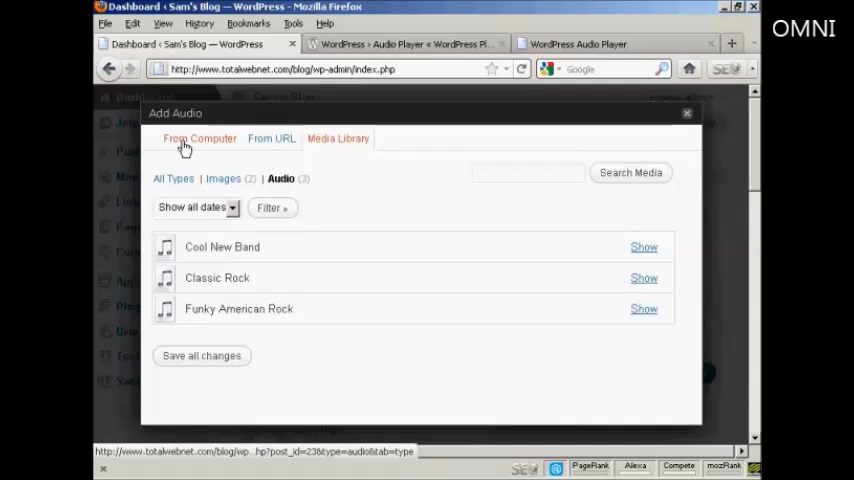
click(199, 138)
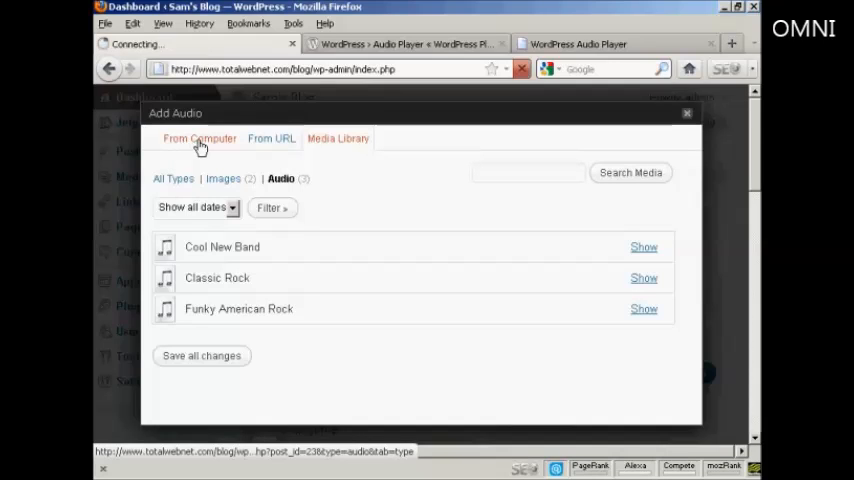
click(199, 138)
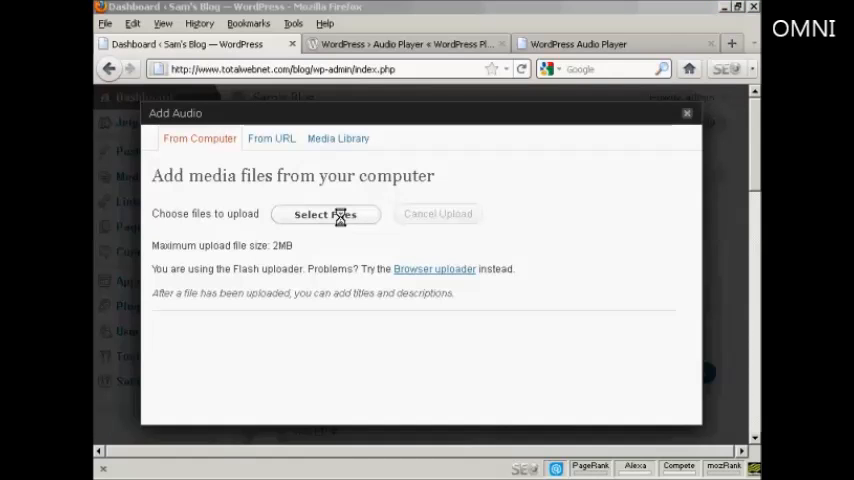
Upload Great Rock Sound.mp3 from the Audio folder so its file details appear in the Add Audio window
click(325, 214)
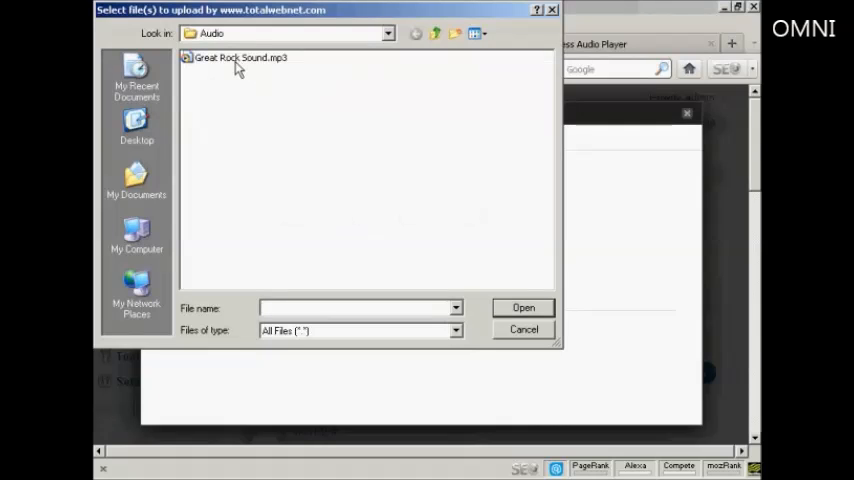
click(240, 57)
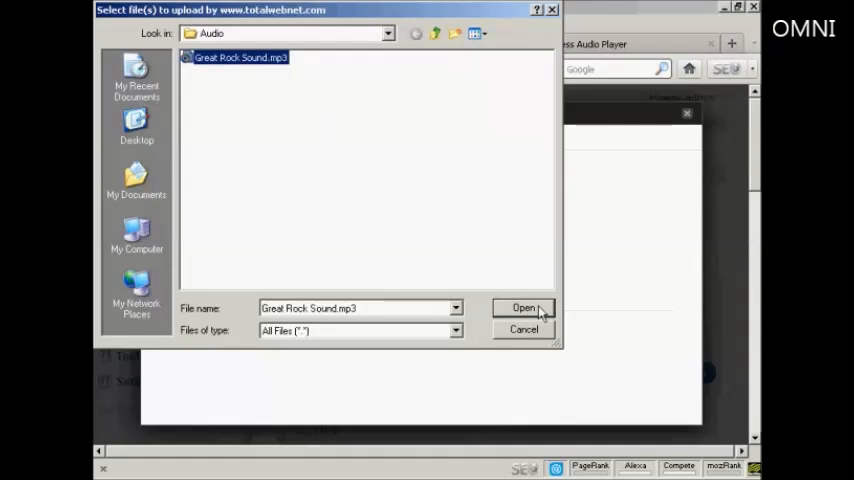
click(524, 308)
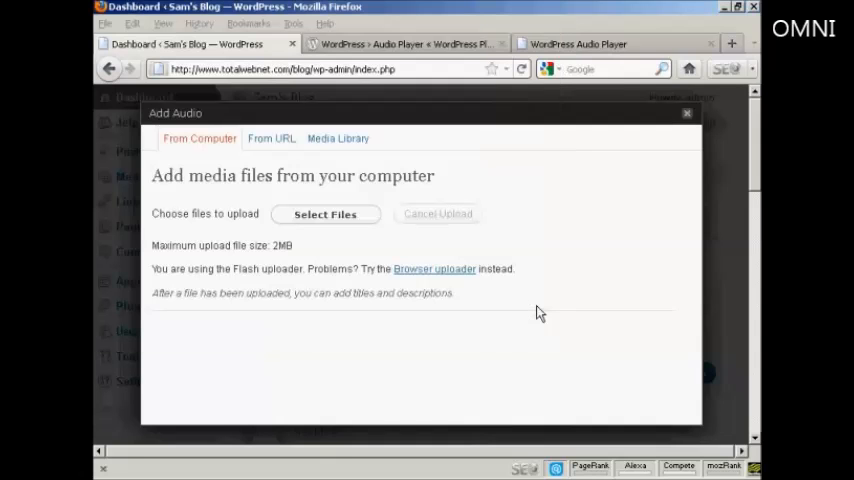
click(324, 213)
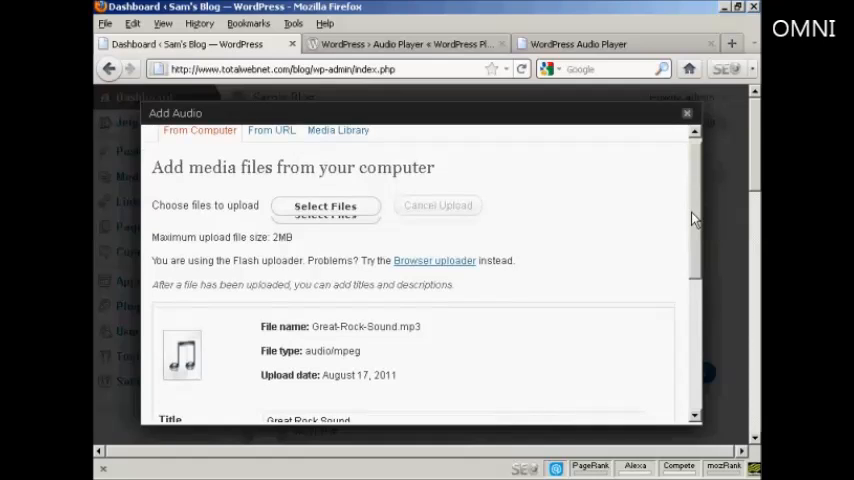
Describe the track, apply the Audio Player preset and insert its shortcode into the Great new band post
scroll(down, 3)
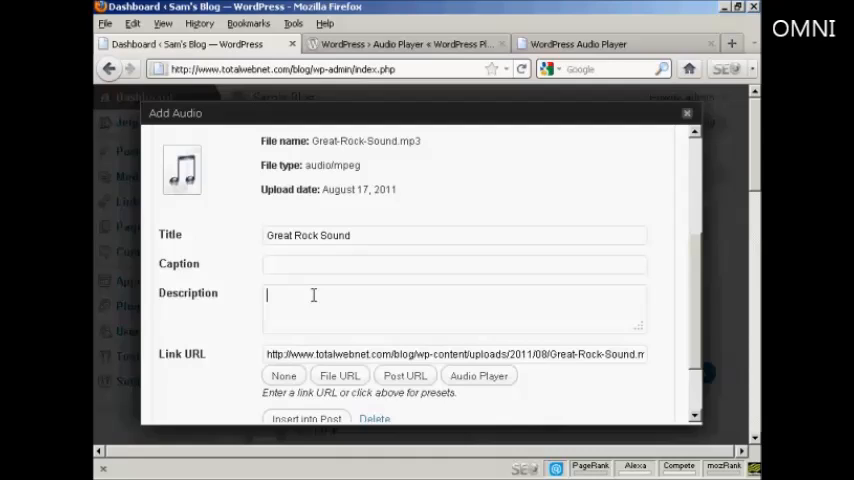
text(Heard this band last night)
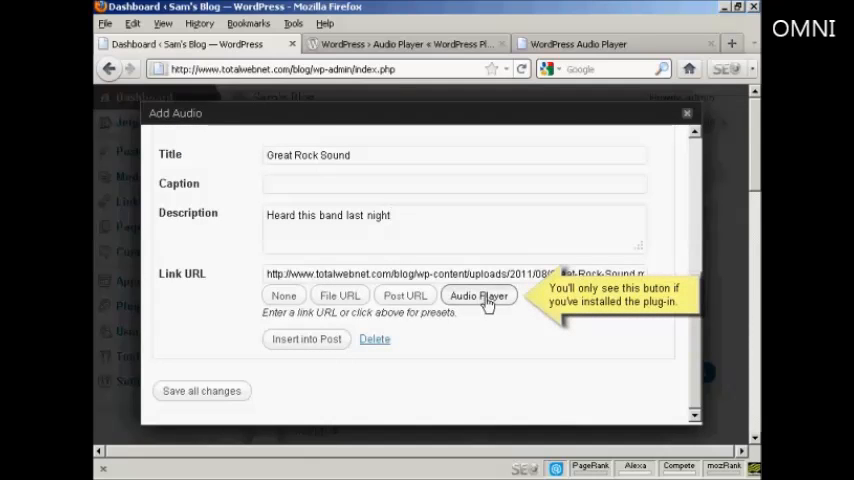
click(479, 295)
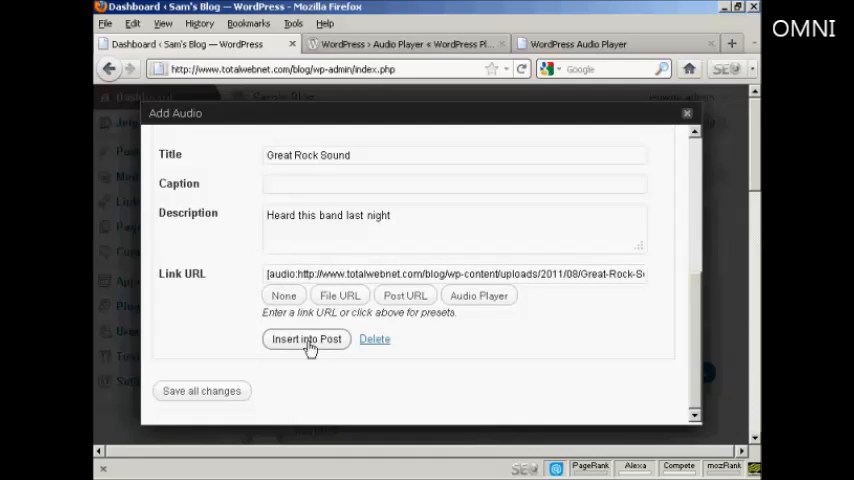
click(307, 339)
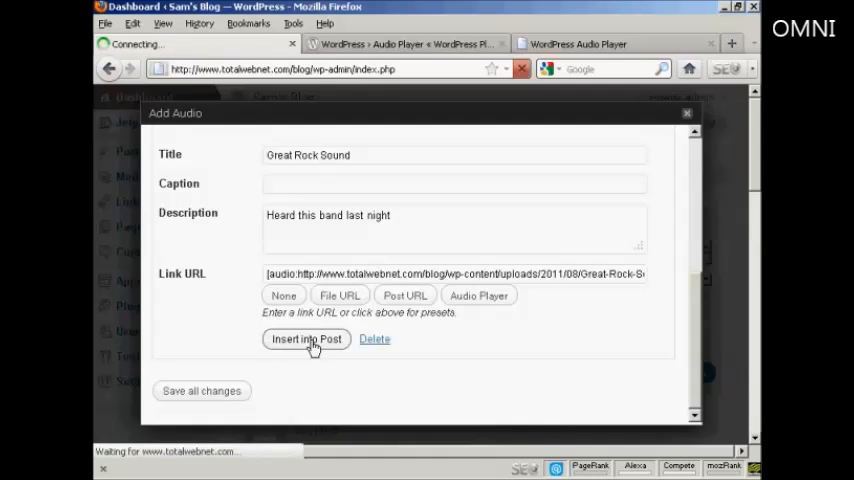
click(306, 339)
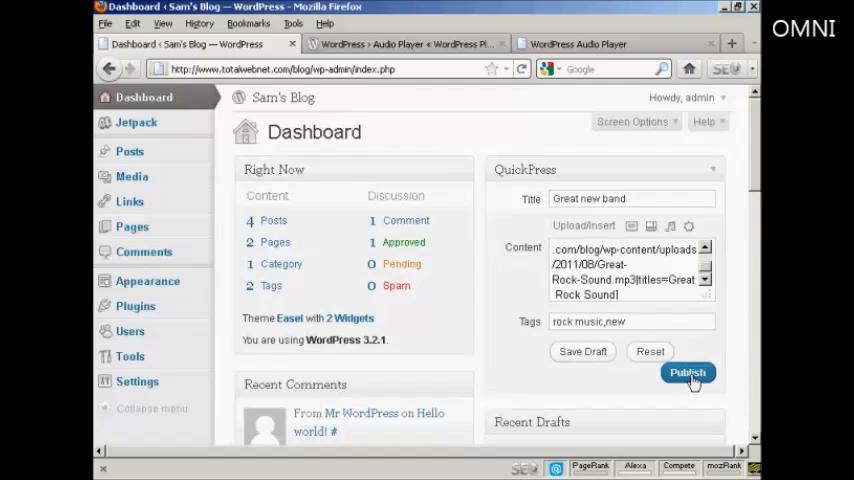
Publish the Great new band post and view it live on Sam's Blog
click(687, 372)
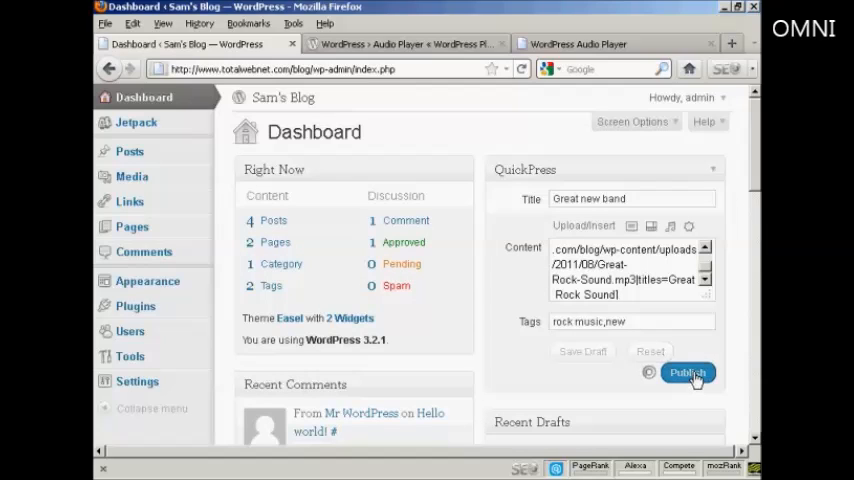
click(688, 372)
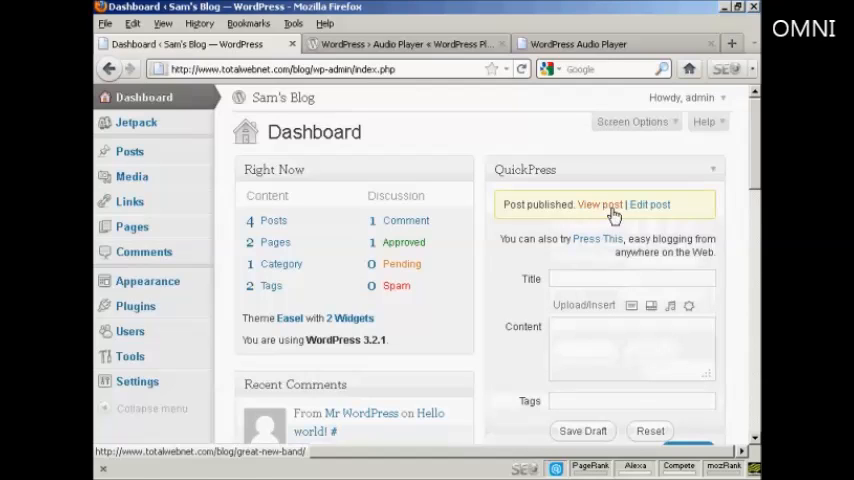
click(600, 204)
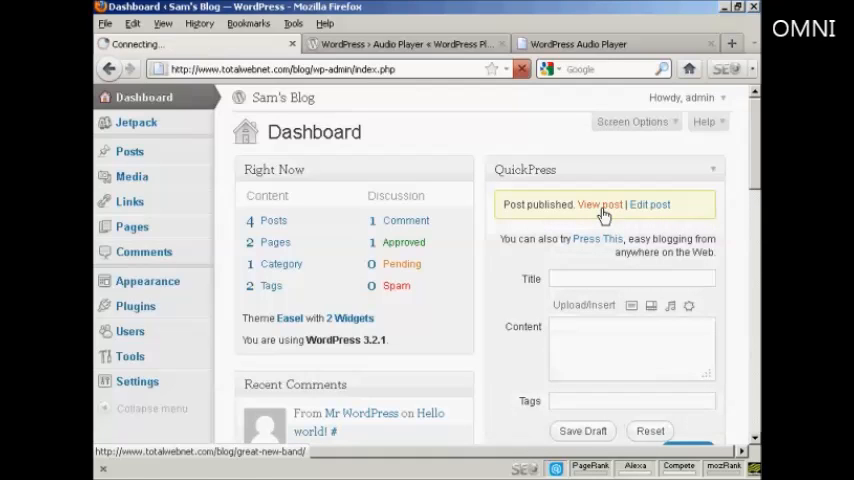
click(600, 204)
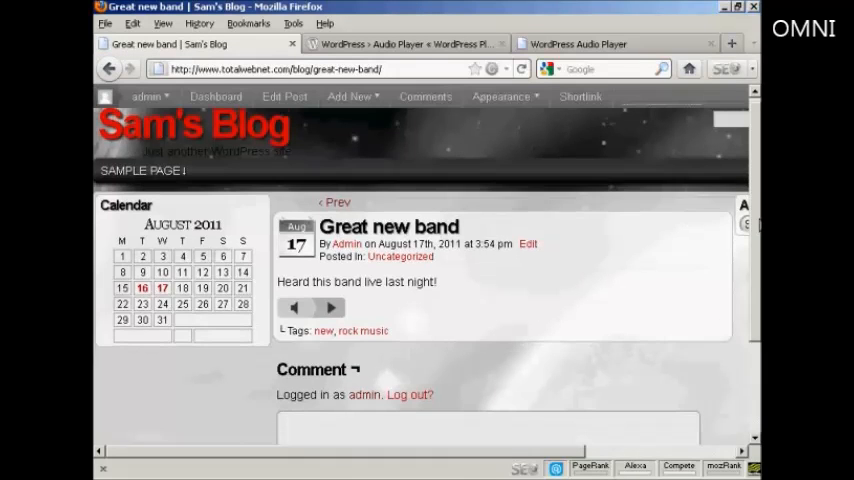
Play the Great Rock Sound track in the post's embedded audio player, then pause it
scroll(down, 3)
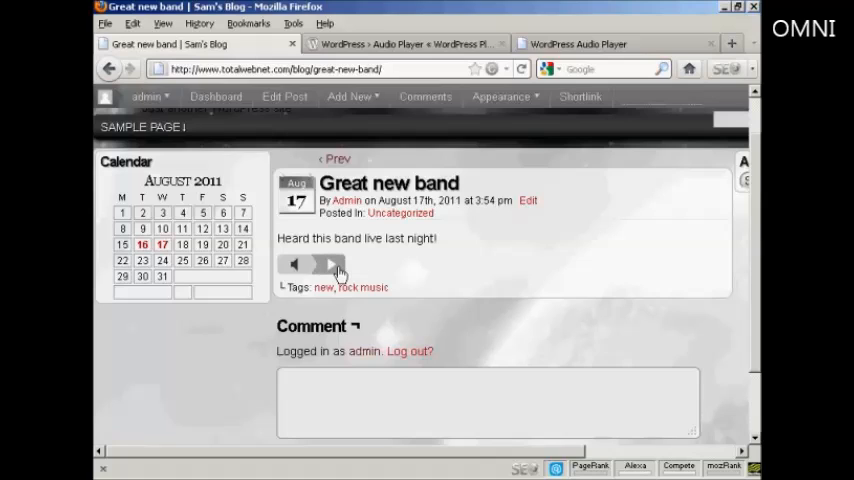
click(294, 263)
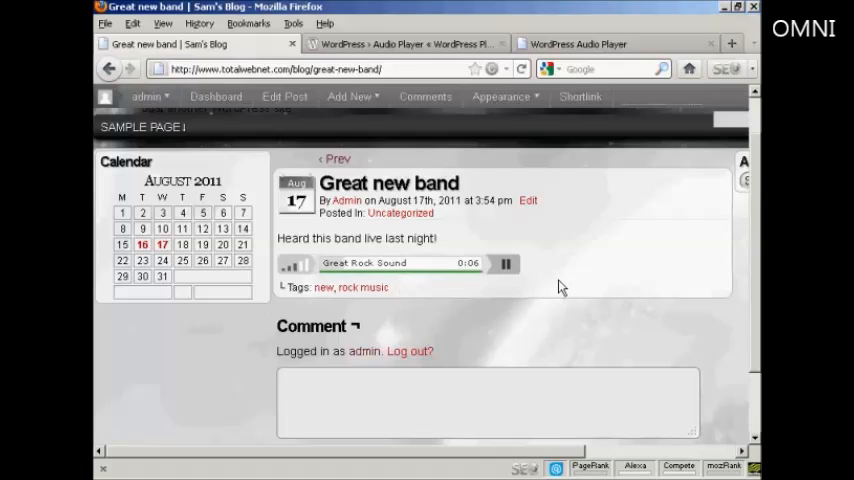
click(505, 263)
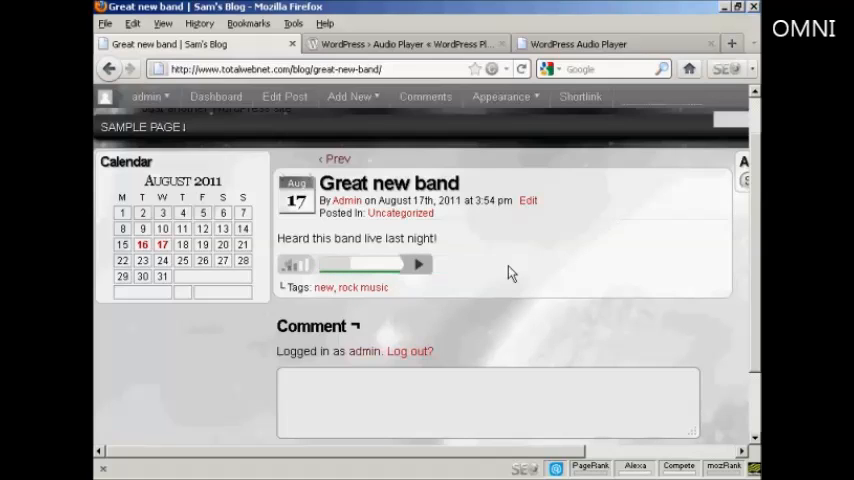